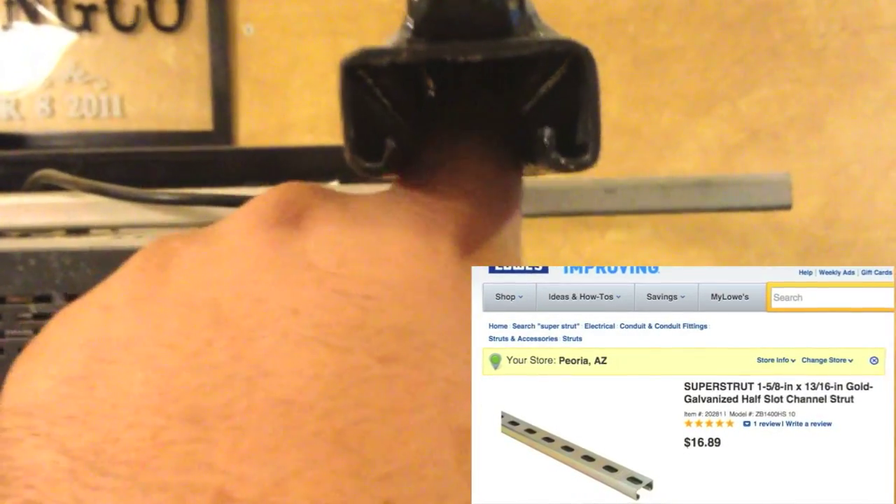
pyautogui.write('superstrut')
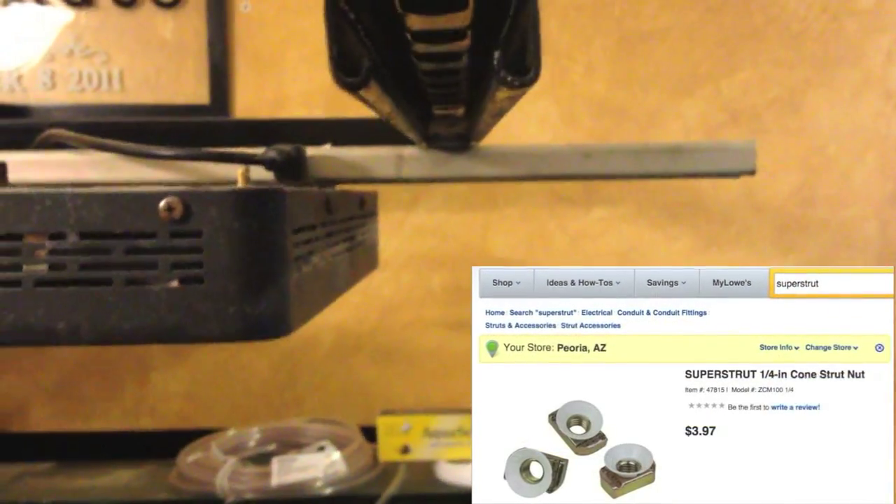